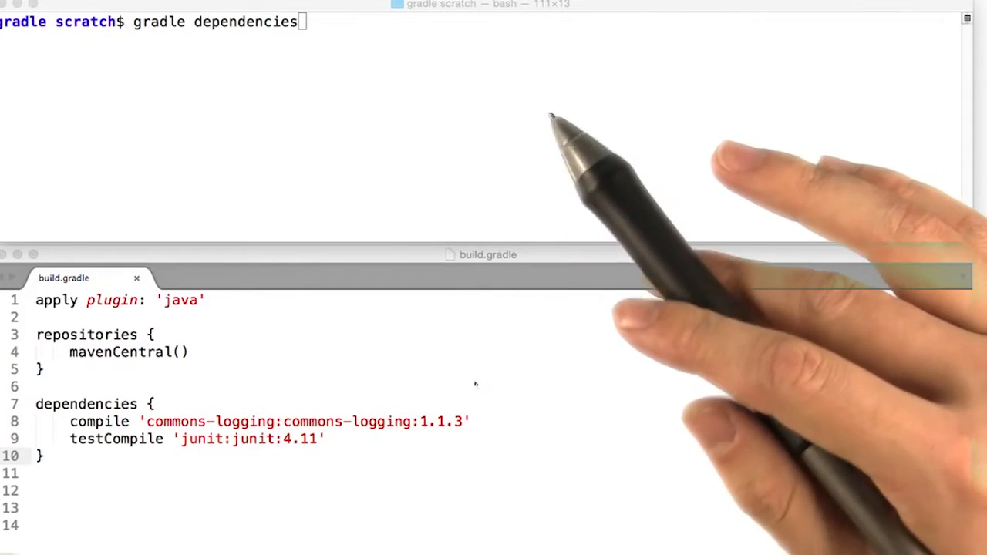
pyautogui.moveTo(484, 132)
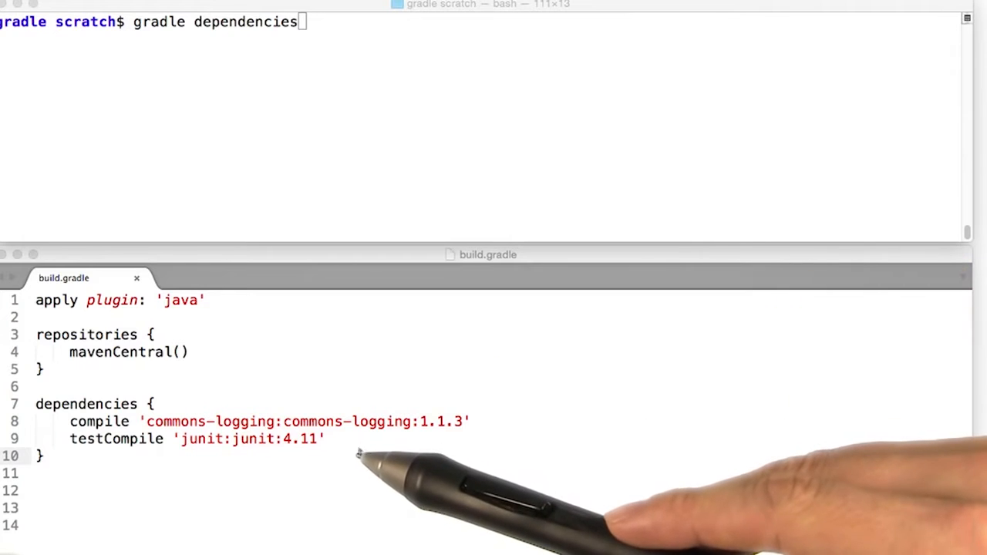
pyautogui.moveTo(347, 447)
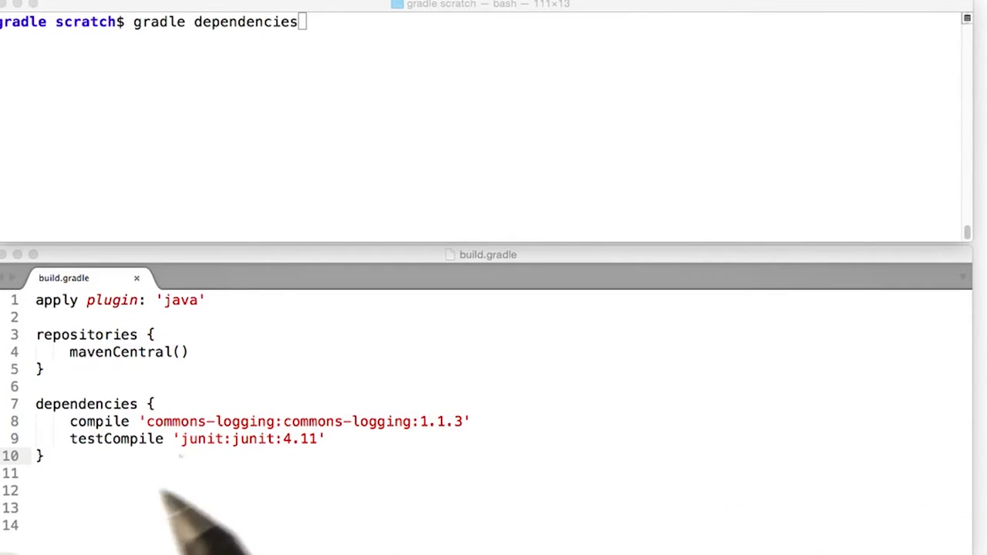
pyautogui.moveTo(126, 481)
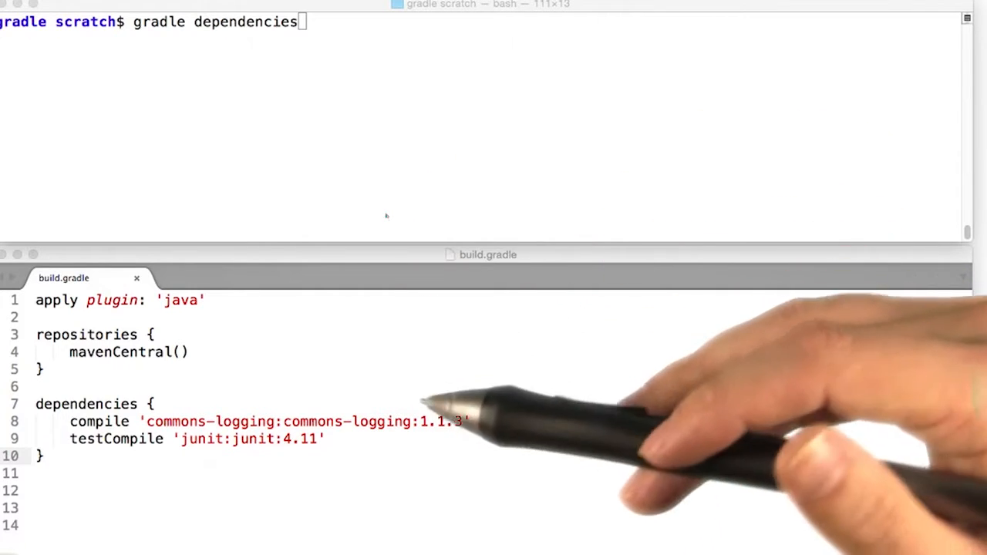
pyautogui.moveTo(454, 239)
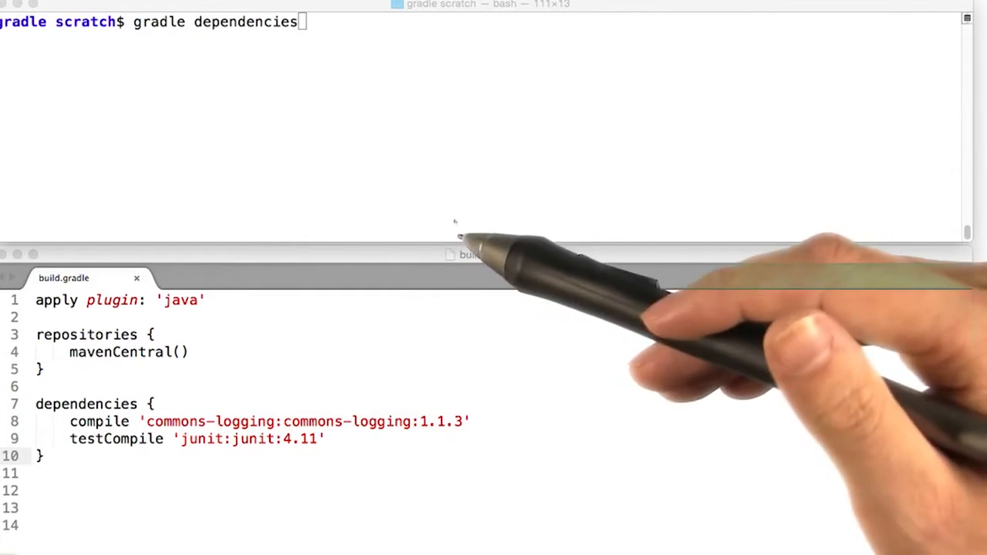